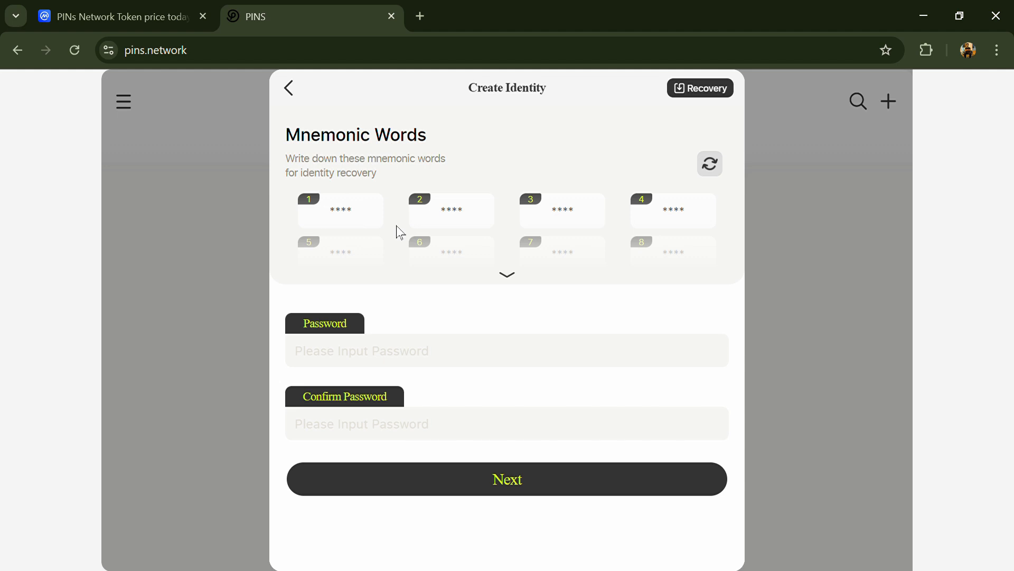
{"action": "mouse_move", "coordinate": [377, 211]}
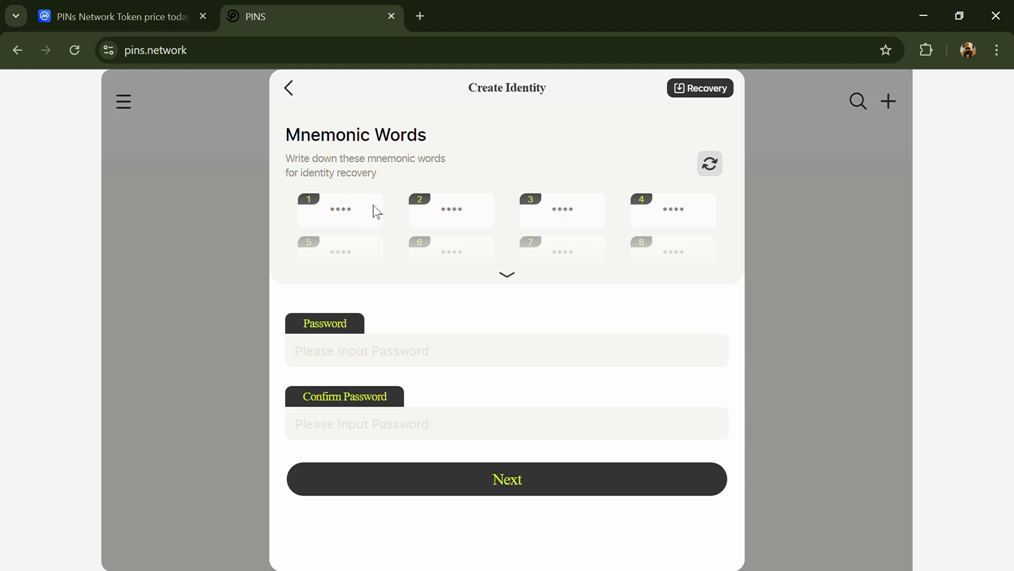
Skip identity creation for the empty home feed, browse the app menu, then open CoinMarketCap's PINS page
{"action": "left_click_drag", "start_coordinate": [286, 135], "coordinate": [354, 160]}
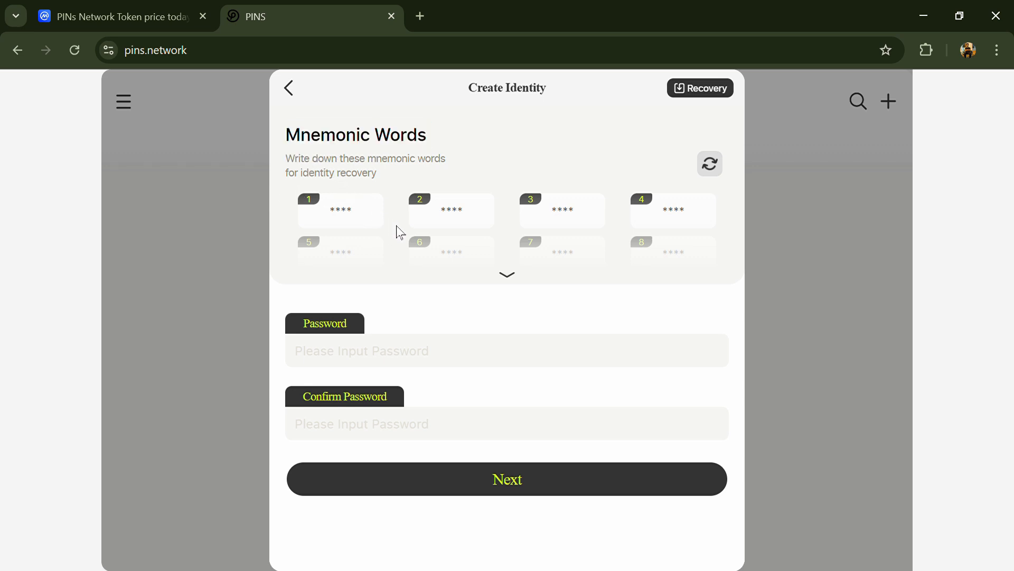
{"action": "mouse_move", "coordinate": [367, 201]}
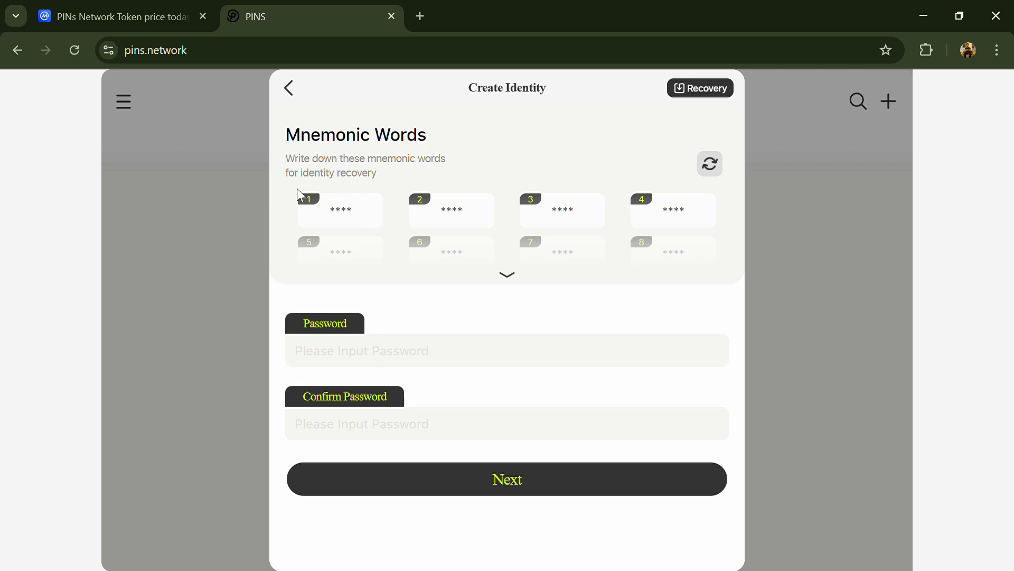
{"action": "mouse_move", "coordinate": [400, 232]}
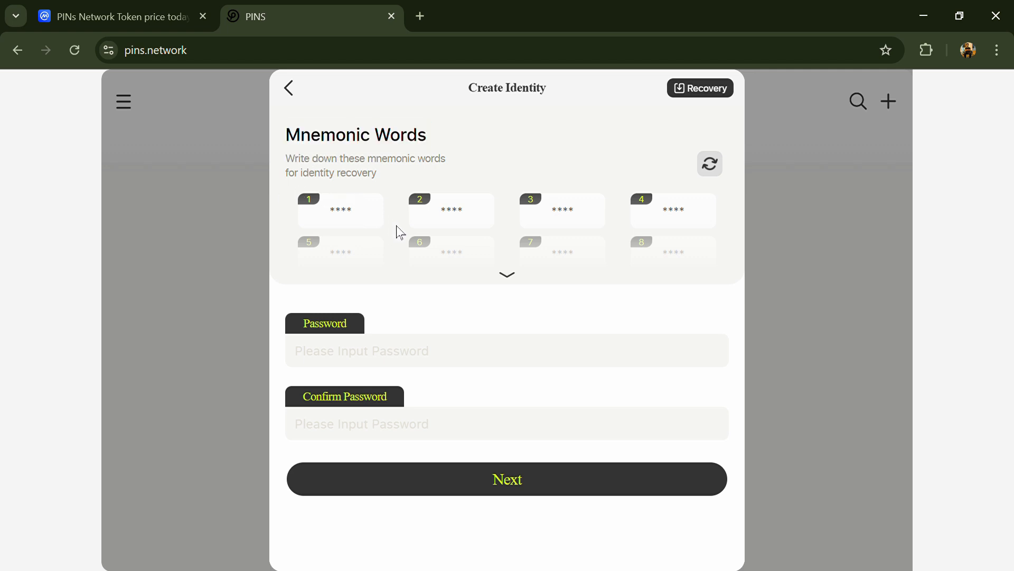
{"action": "mouse_move", "coordinate": [360, 194]}
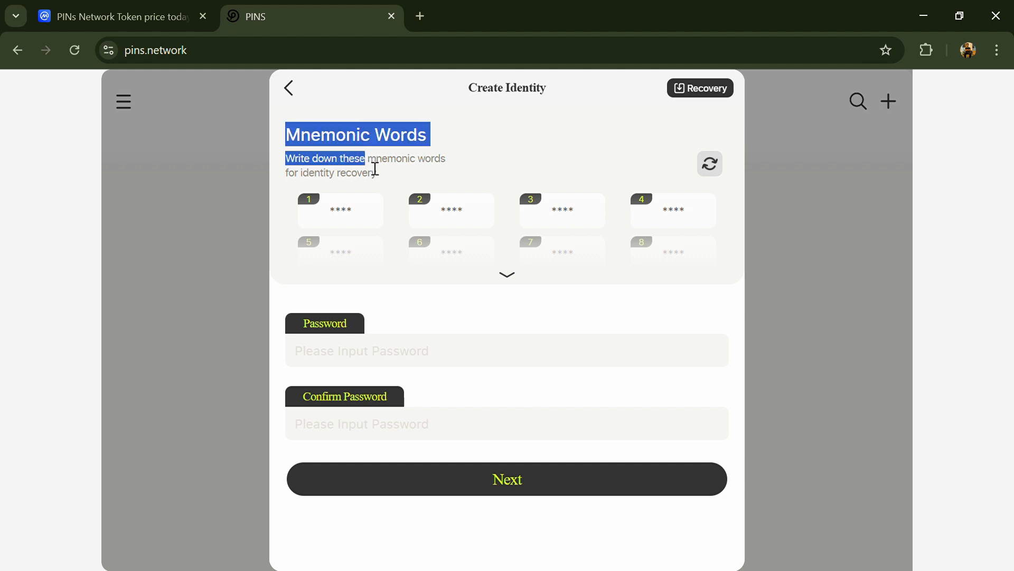
{"action": "left_click", "coordinate": [289, 87]}
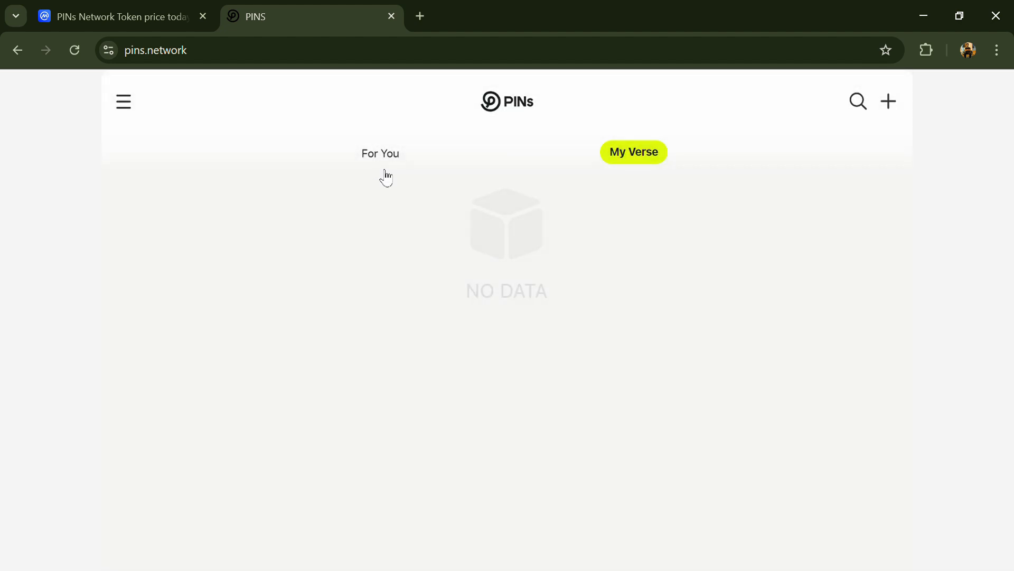
{"action": "mouse_move", "coordinate": [365, 308]}
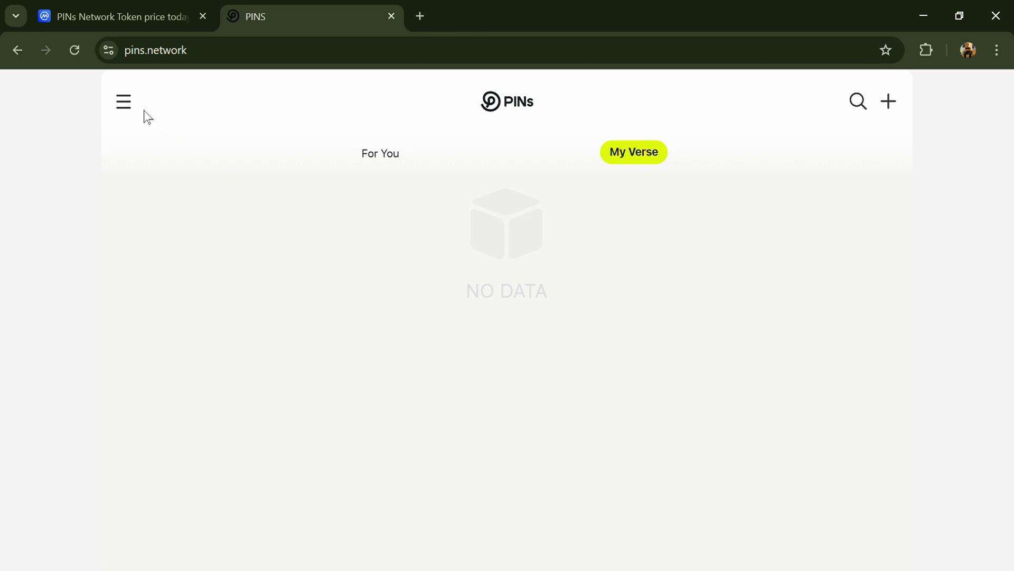
{"action": "left_click", "coordinate": [123, 101]}
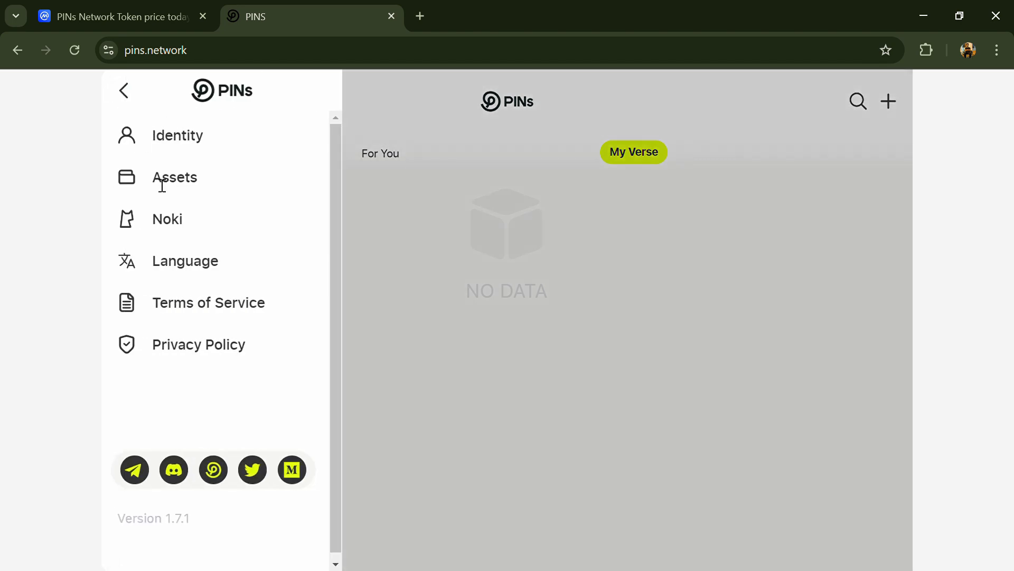
{"action": "mouse_move", "coordinate": [124, 96]}
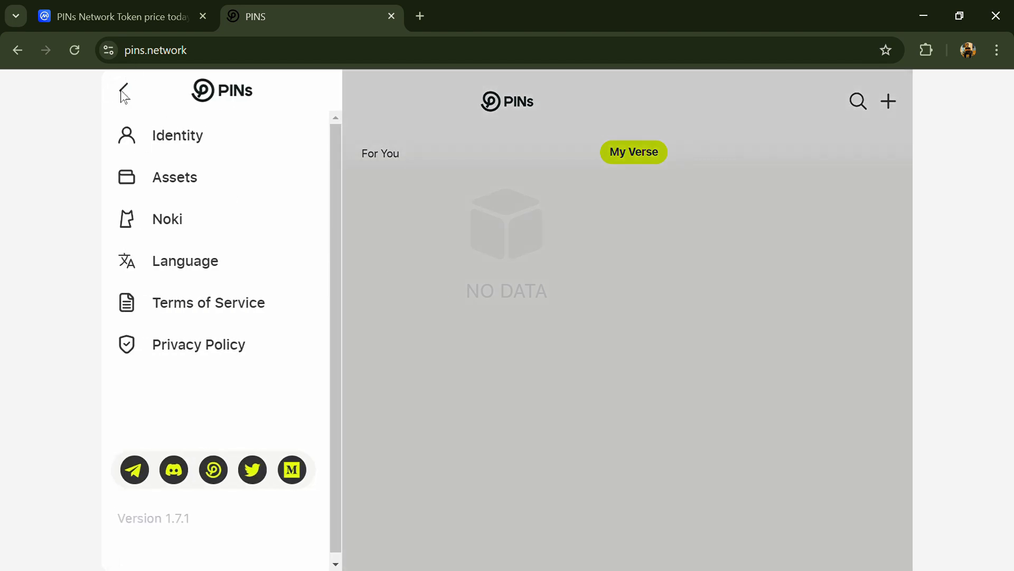
{"action": "left_click", "coordinate": [120, 16]}
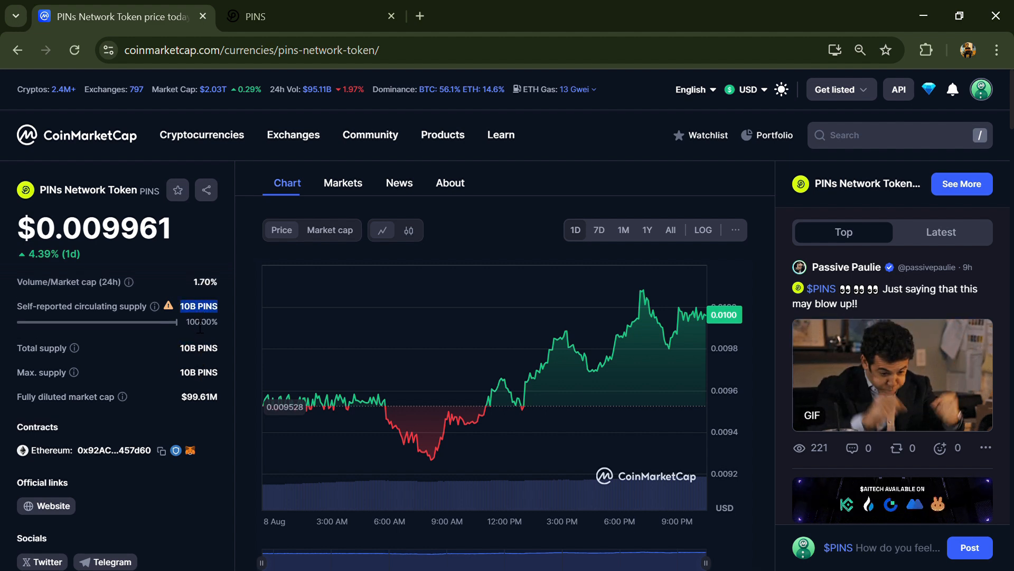
Show the token's Markets section, check the All pairs filter, and view the LBank PINS/USDT pair
{"action": "left_click", "coordinate": [343, 182]}
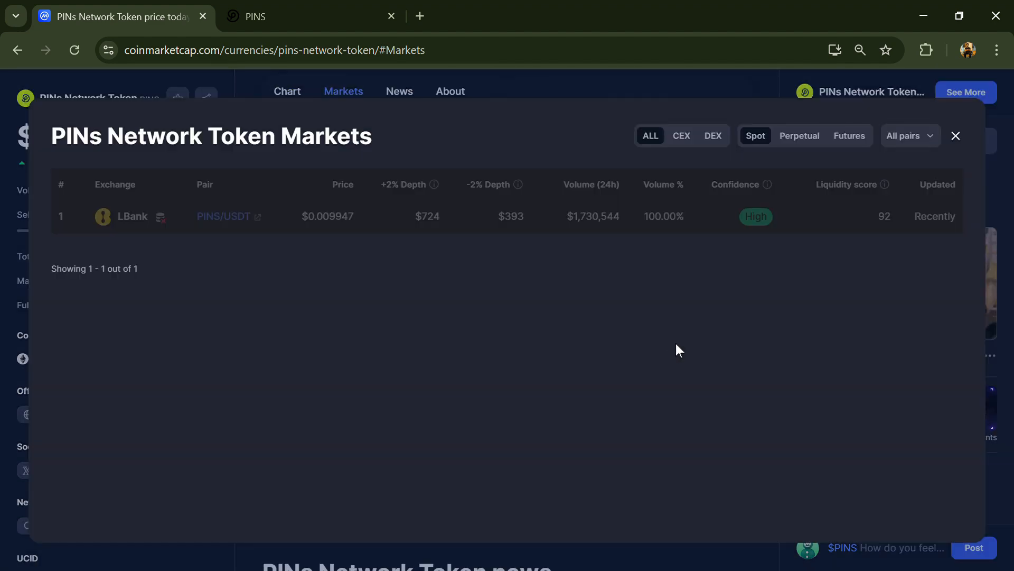
{"action": "left_click", "coordinate": [908, 135]}
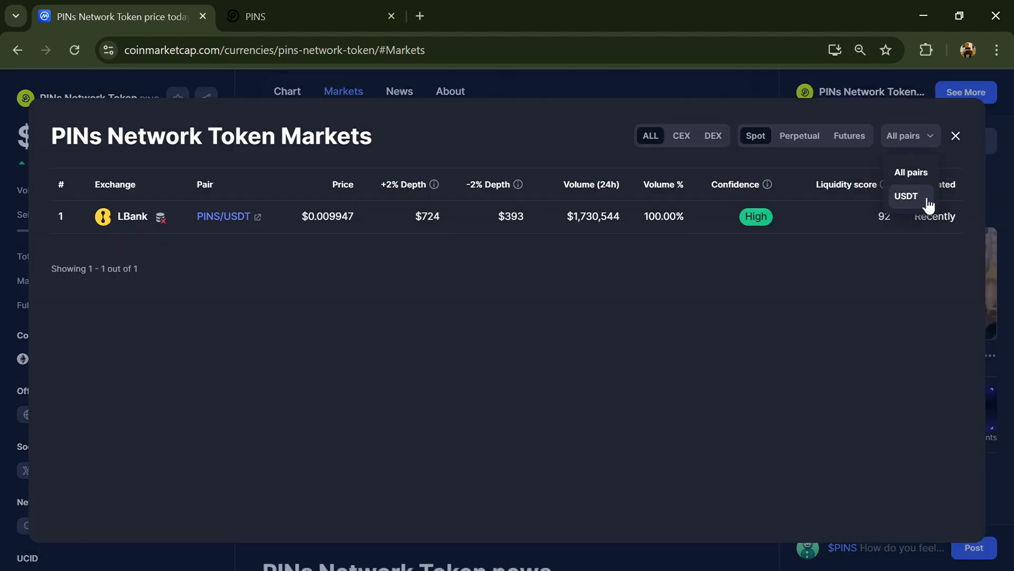
{"action": "left_click", "coordinate": [956, 136]}
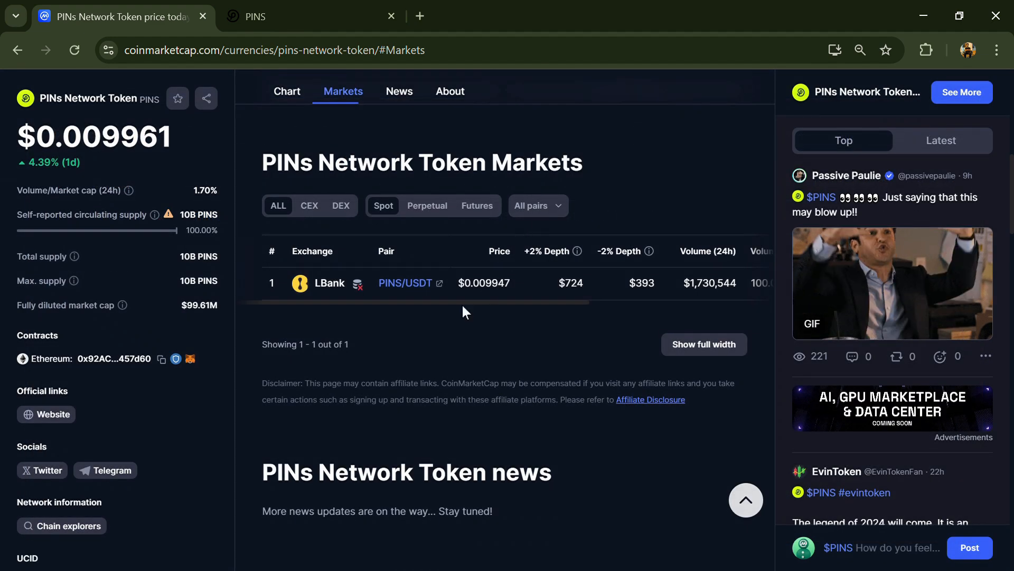